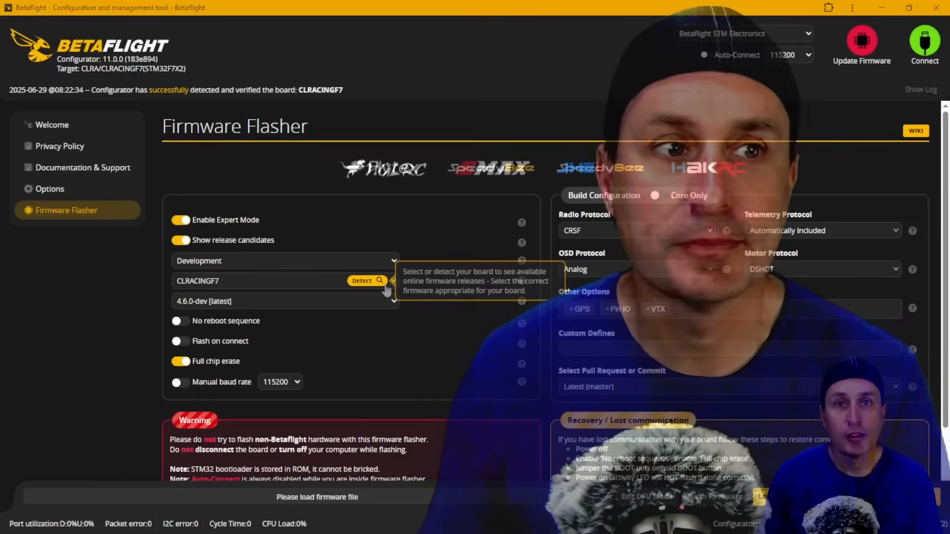
pyautogui.moveTo(415, 403)
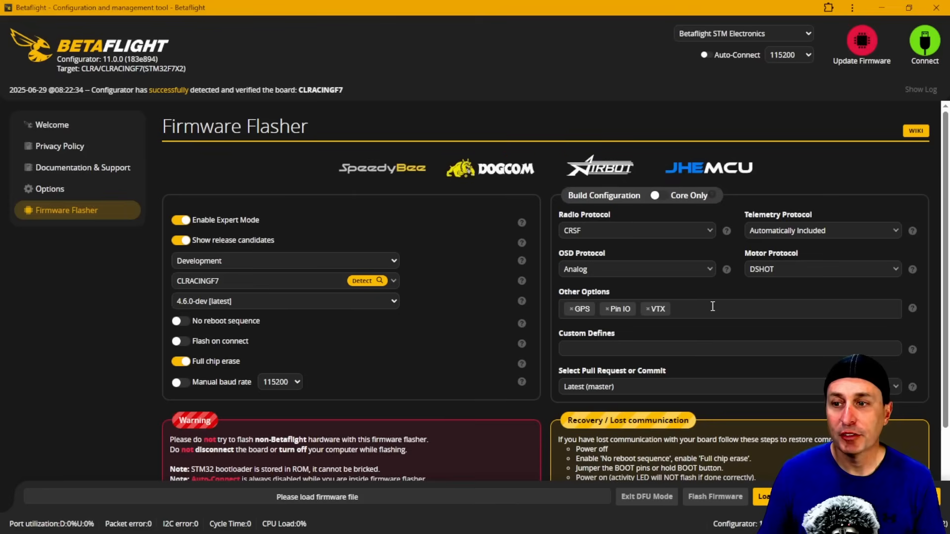
# Step: Select RACE PRO from the Other Options build list and bring up the 4.5 release notes
pyautogui.click(726, 308)
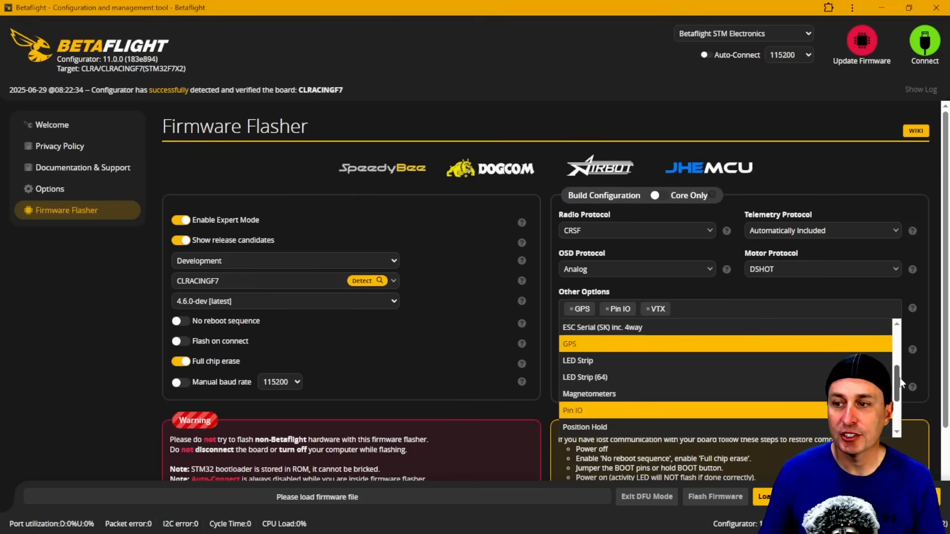
pyautogui.scroll(-3)
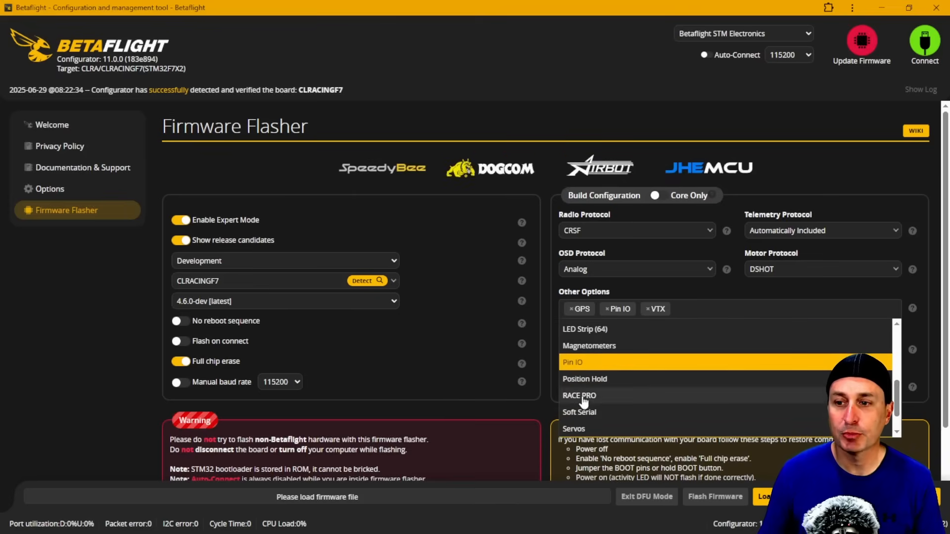
pyautogui.click(578, 395)
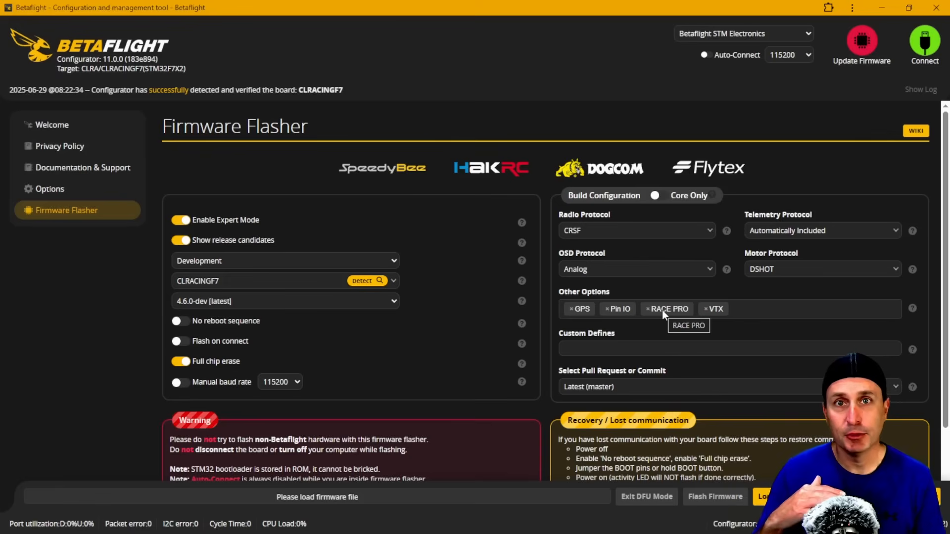
pyautogui.moveTo(666, 318)
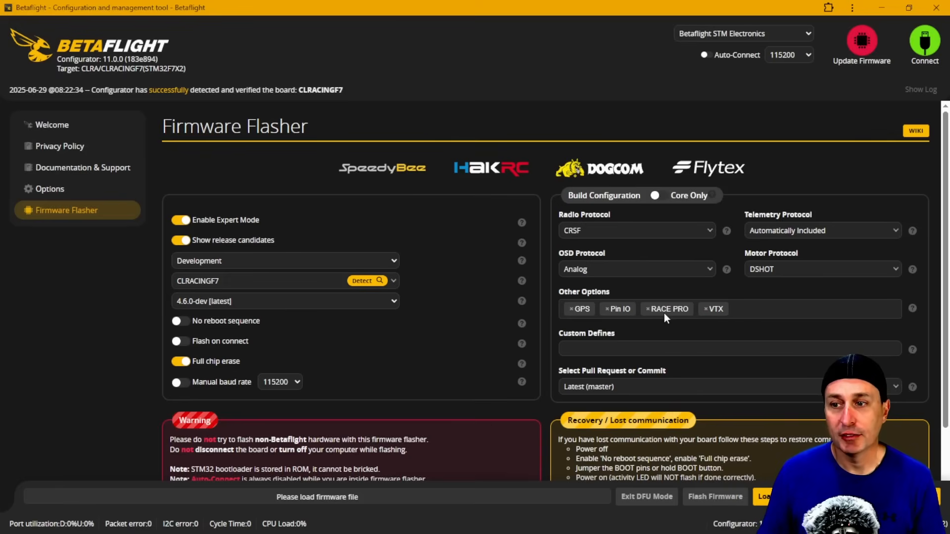
pyautogui.moveTo(666, 309)
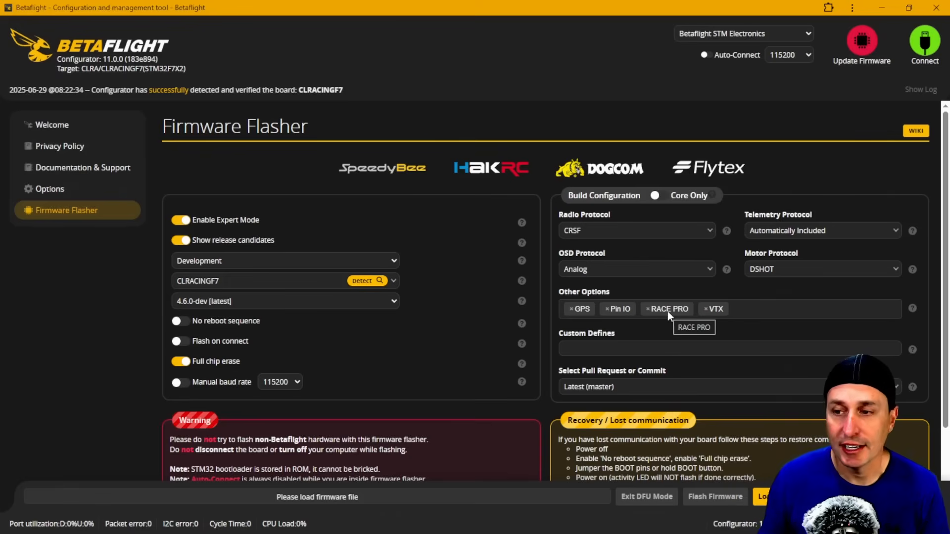
pyautogui.click(208, 11)
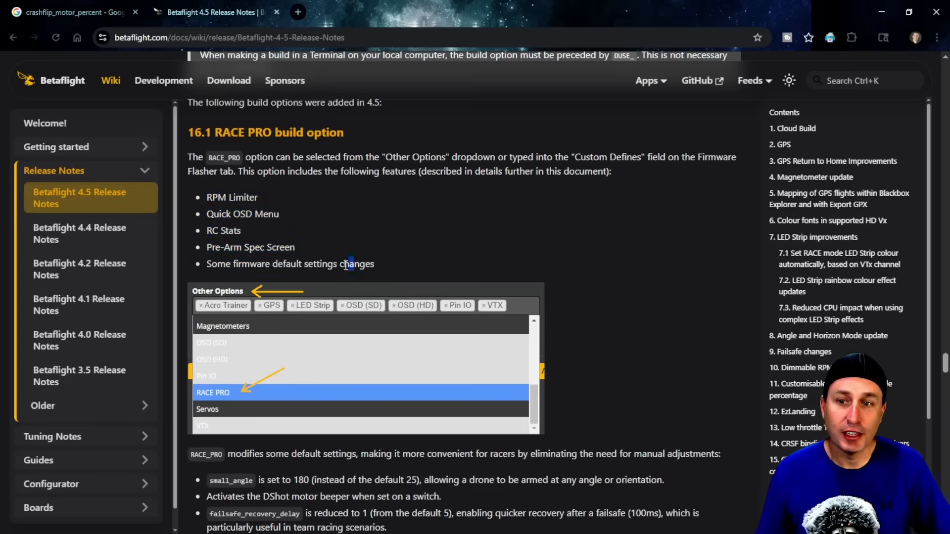
# Step: Highlight the RACE PRO feature lines down to the firmware default settings changes
pyautogui.moveTo(273, 264); pyautogui.dragTo(352, 263)
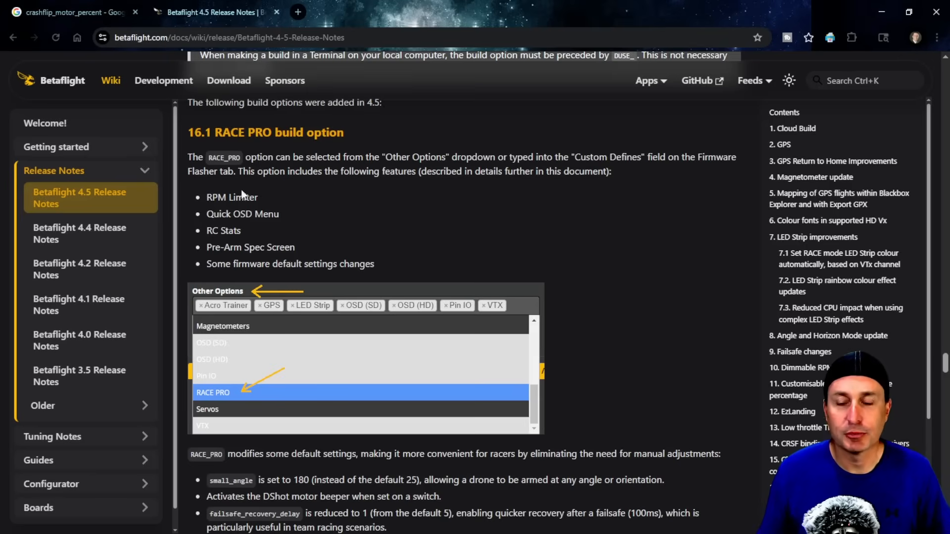
pyautogui.moveTo(218, 263); pyautogui.dragTo(370, 264)
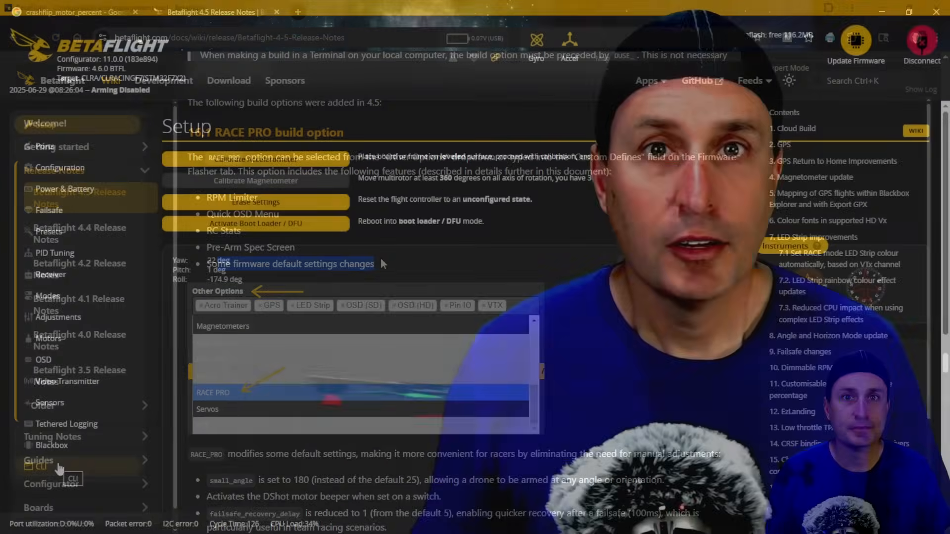
# Step: Run 'get crashflip' in the CLI and highlight crashflip_rate's value of 30
pyautogui.click(41, 466)
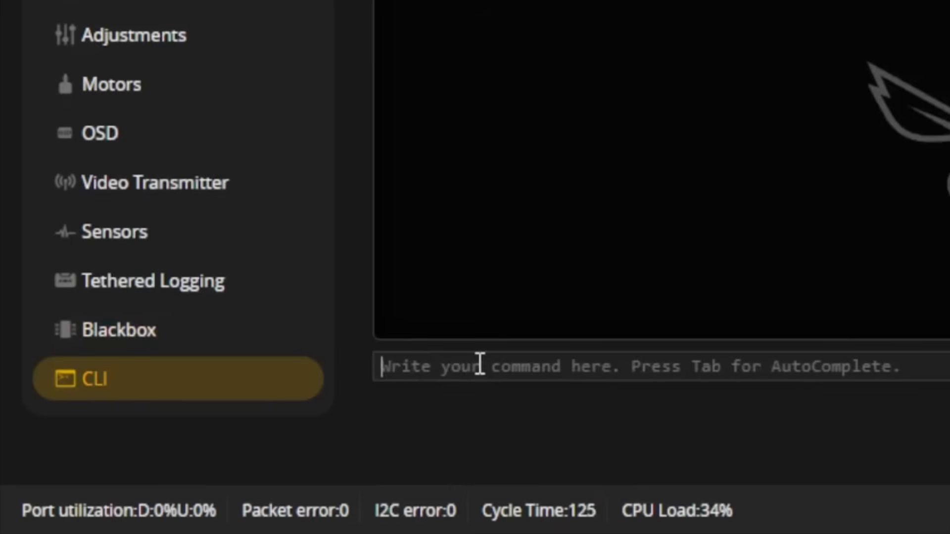
pyautogui.write('Get')
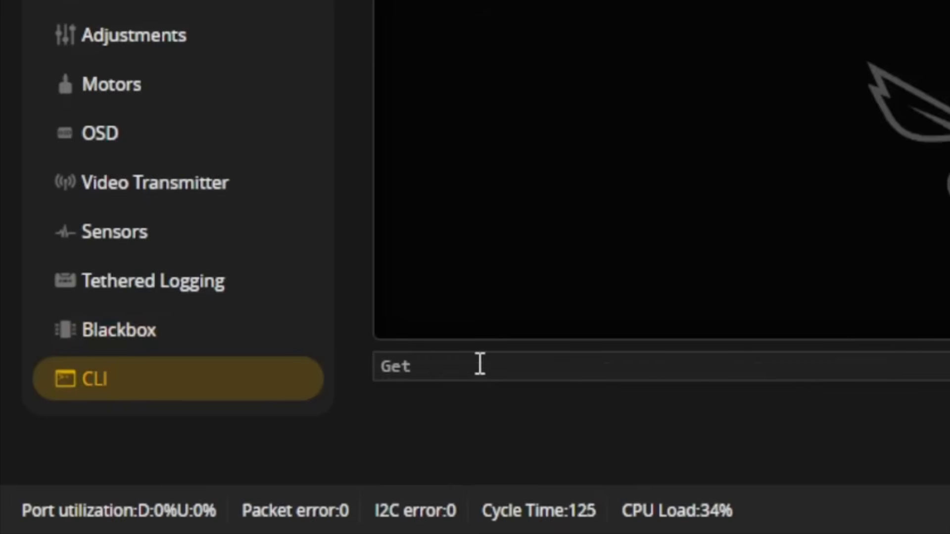
pyautogui.write('crashflip')
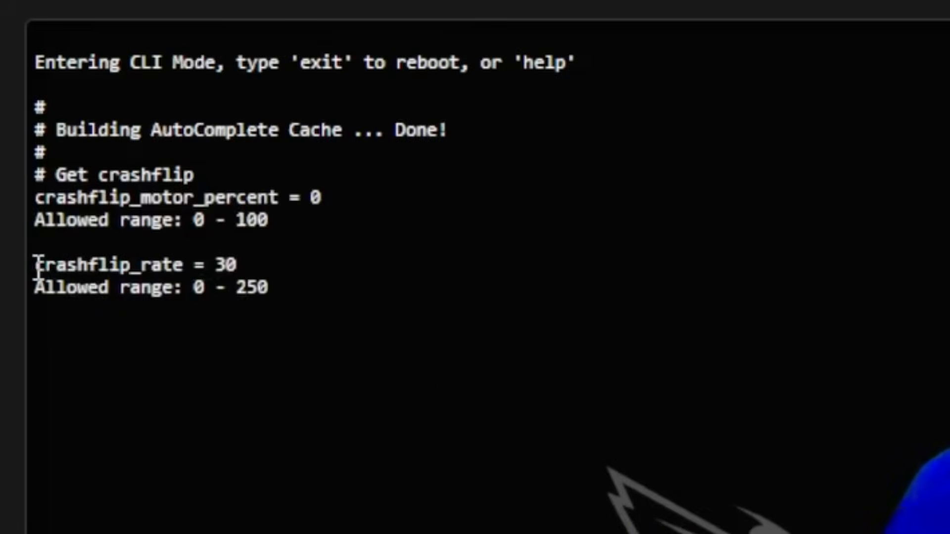
pyautogui.doubleClick(136, 264)
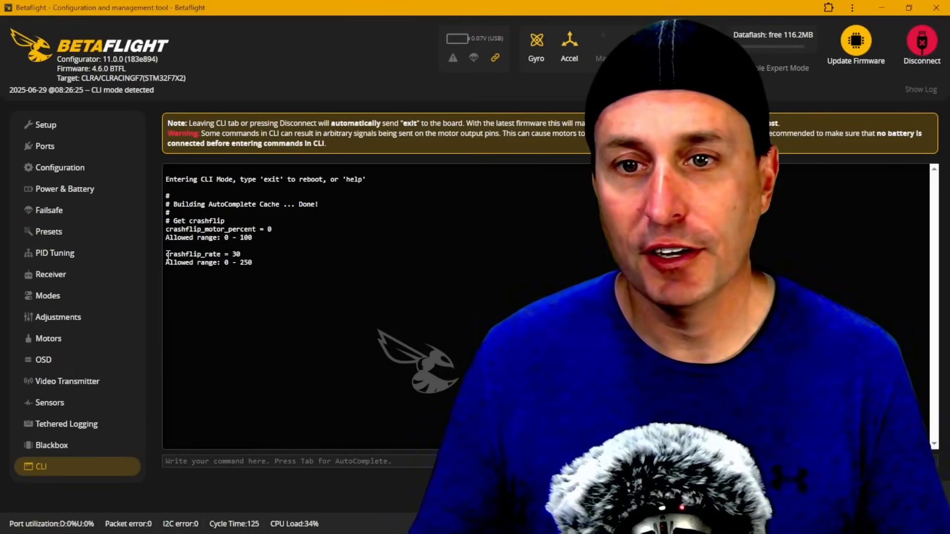
pyautogui.doubleClick(191, 253)
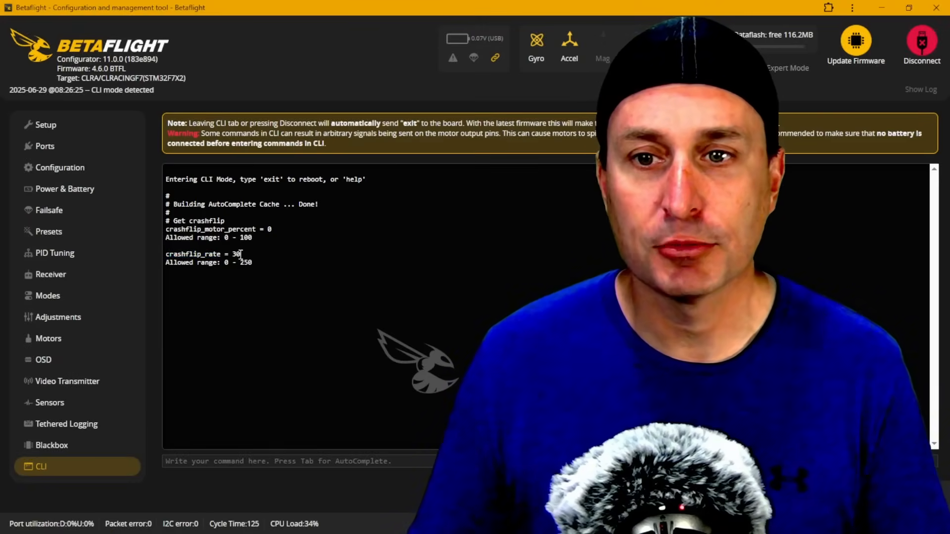
pyautogui.doubleClick(235, 254)
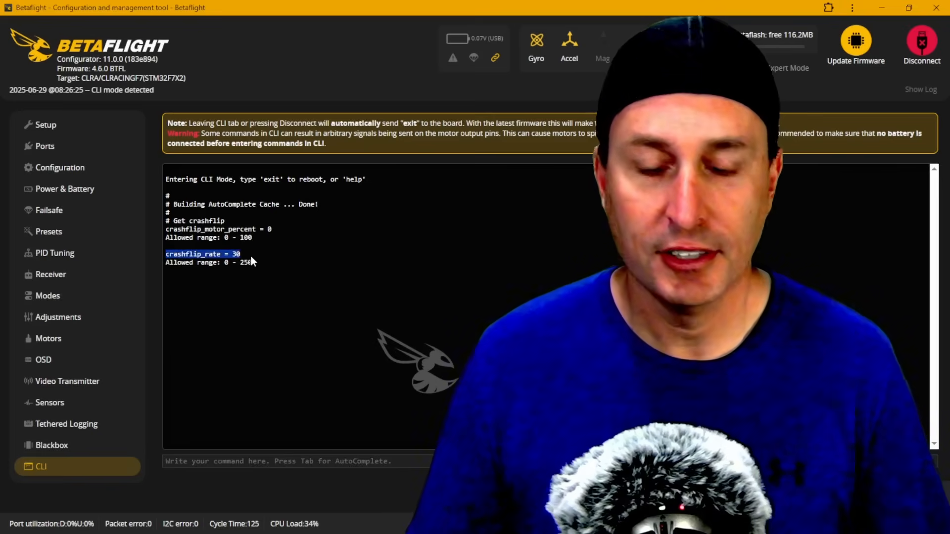
# Step: Run 'set crashflip_rate = 0' in the CLI
pyautogui.write('set')
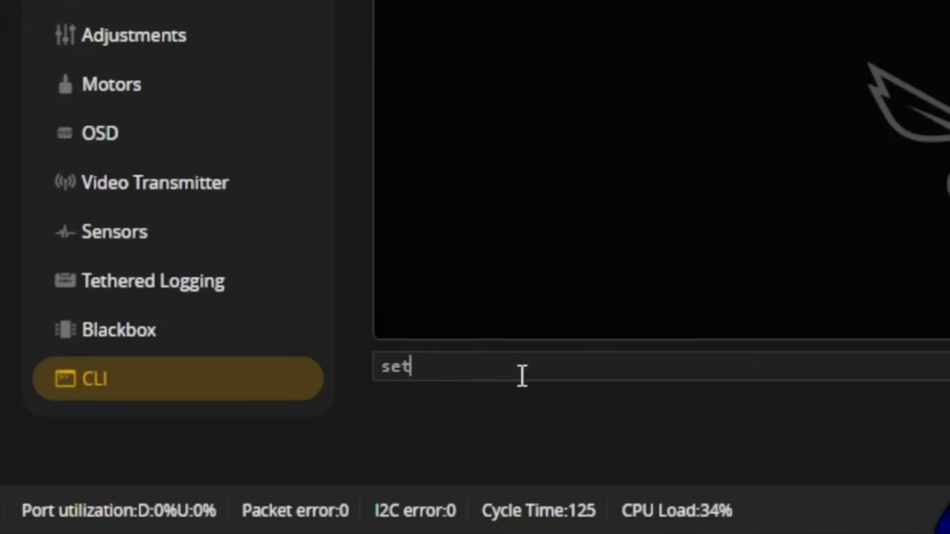
pyautogui.write('crashflip_rate = 0')
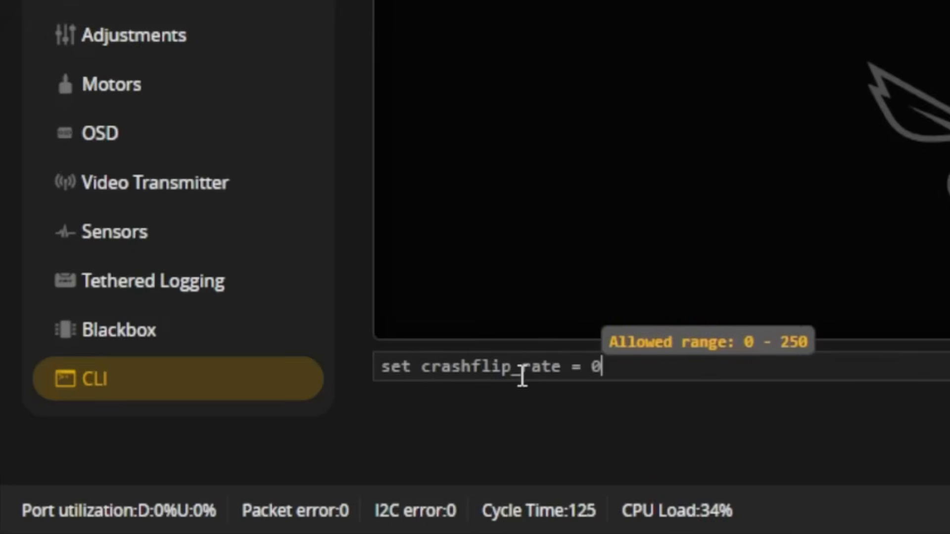
pyautogui.press('Enter')
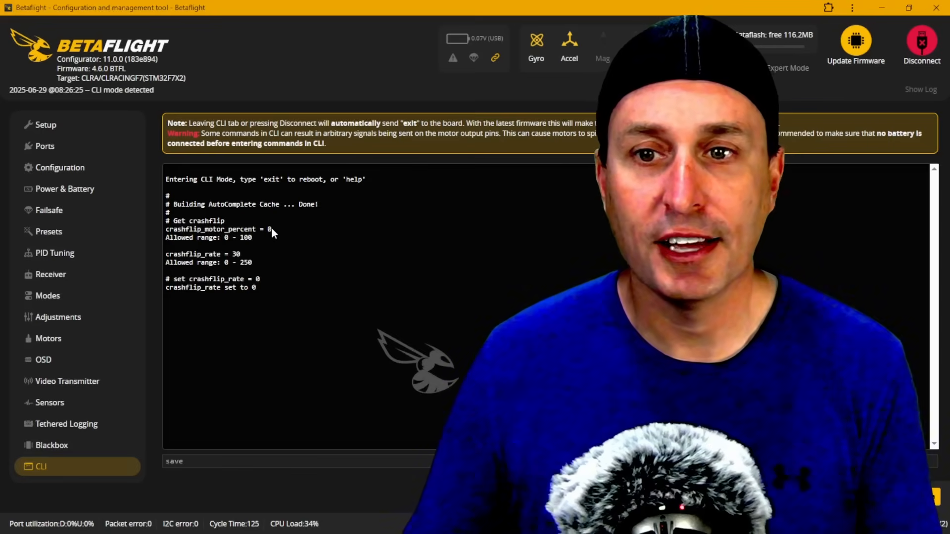
# Step: Highlight the crashflip_motor_percent line showing its value of 0
pyautogui.doubleClick(218, 229)
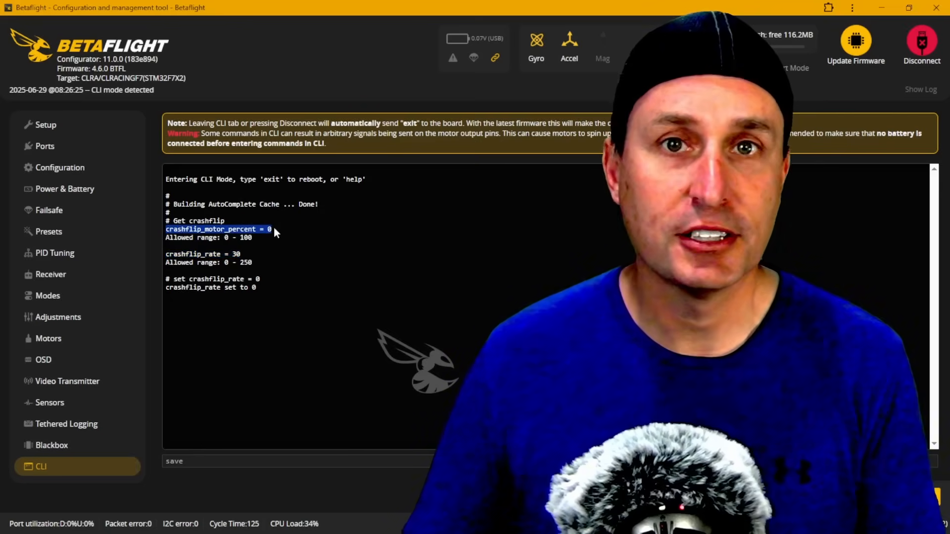
pyautogui.moveTo(256, 255)
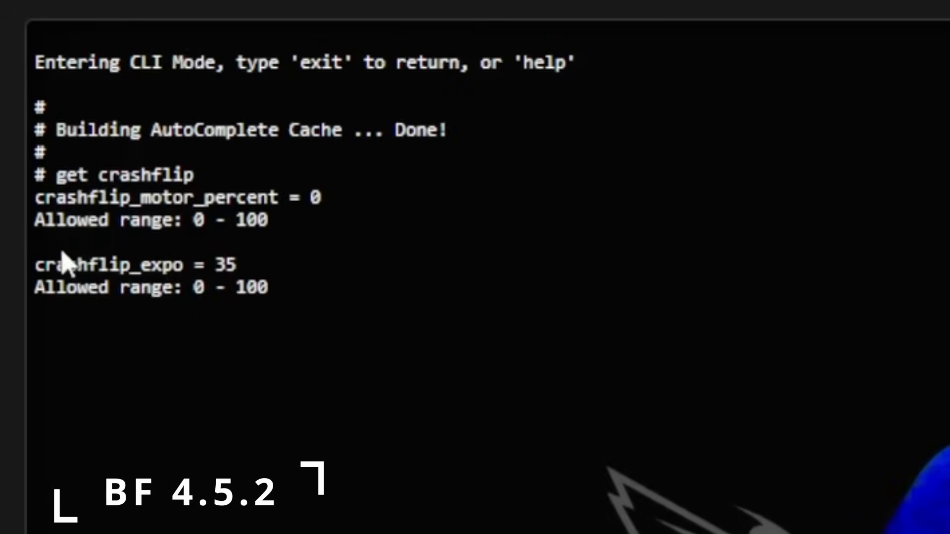
# Step: Select crashflip_motor_percent (0, expo 35) in the CLI output and go to Configuration
pyautogui.doubleClick(100, 265)
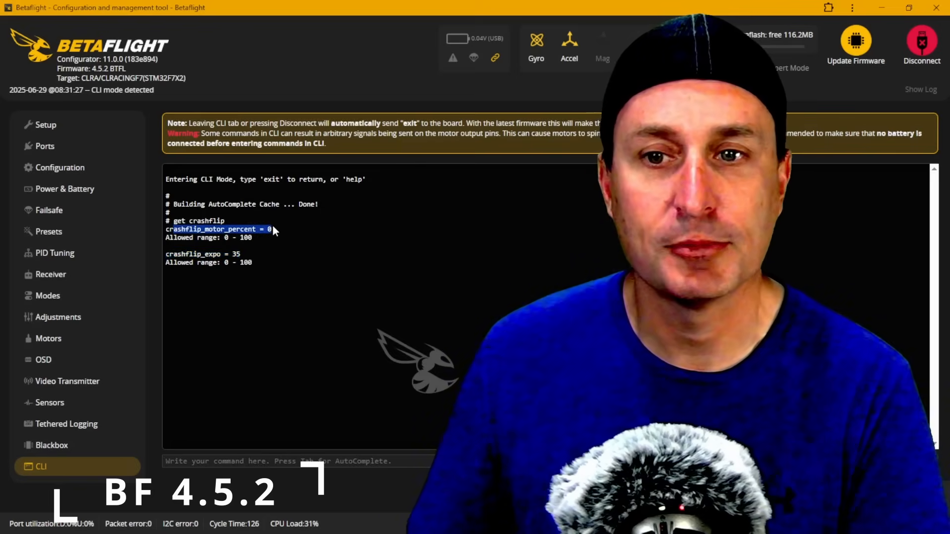
pyautogui.click(59, 167)
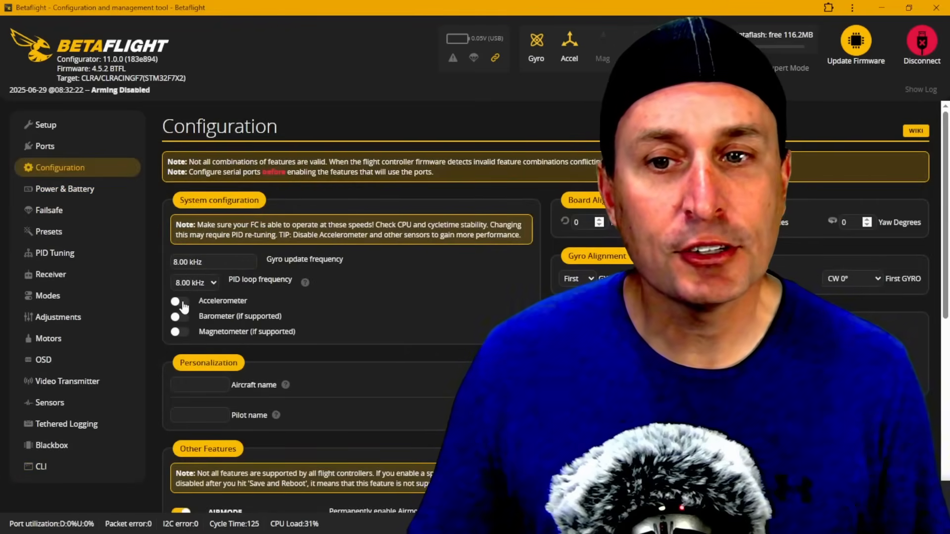
# Step: Enable the Accelerometer toggle under System configuration and move to the OSD elements
pyautogui.click(180, 301)
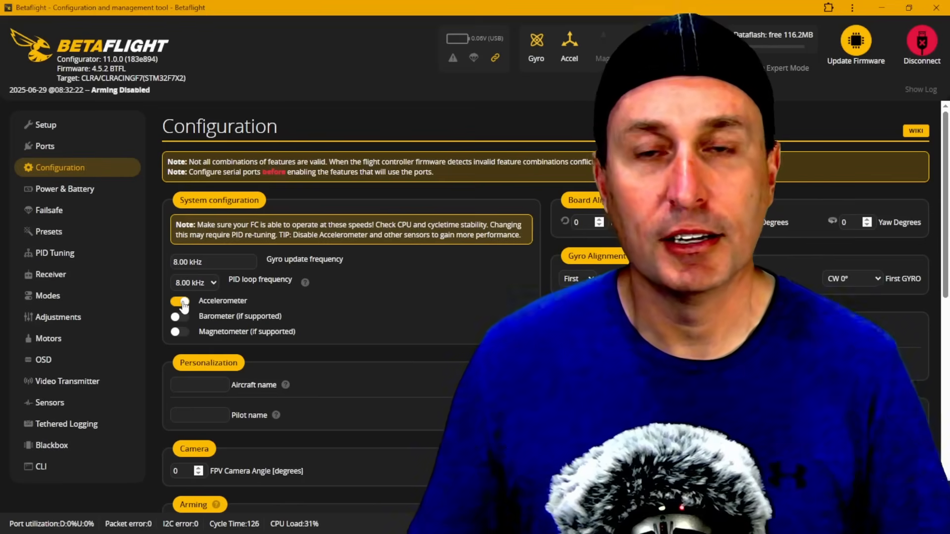
pyautogui.click(44, 359)
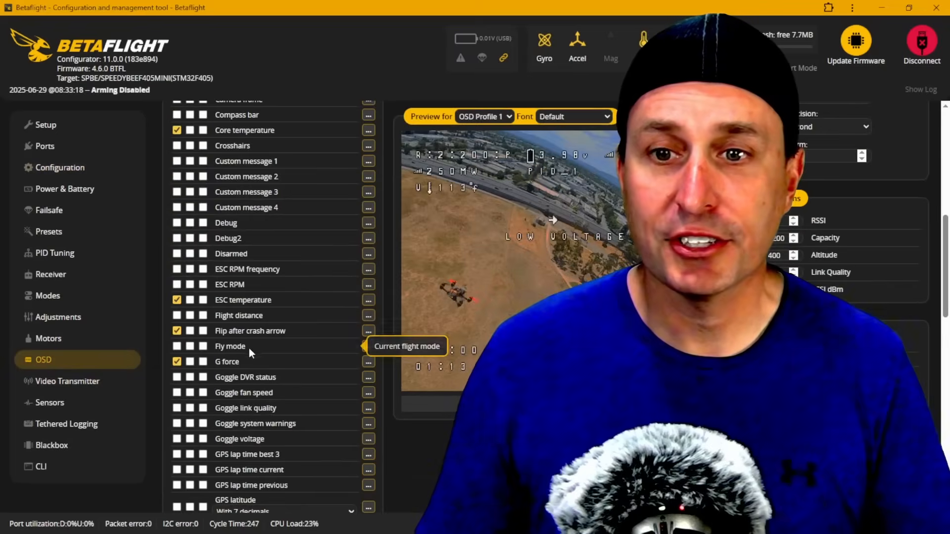
pyautogui.moveTo(250, 331)
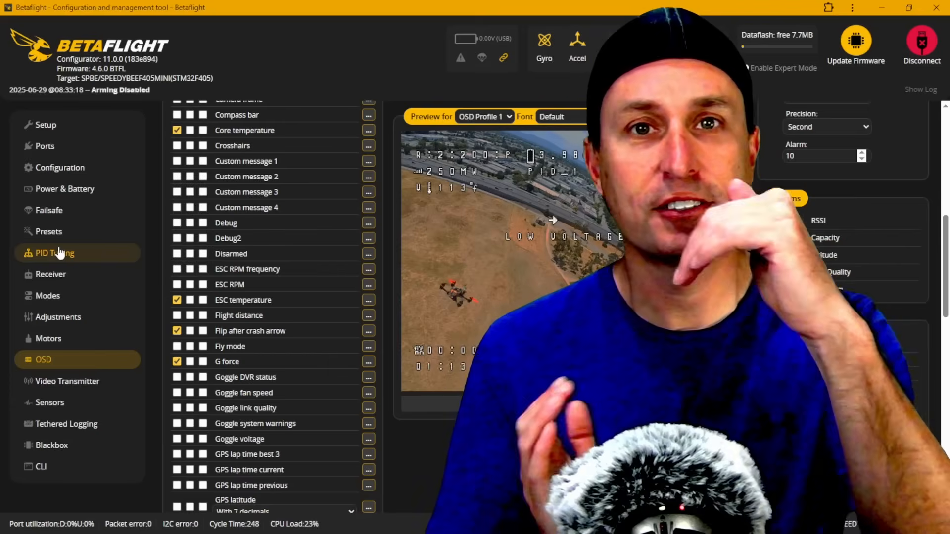
# Step: Enable the Flip after crash arrow OSD element and go to Modes
pyautogui.click(742, 68)
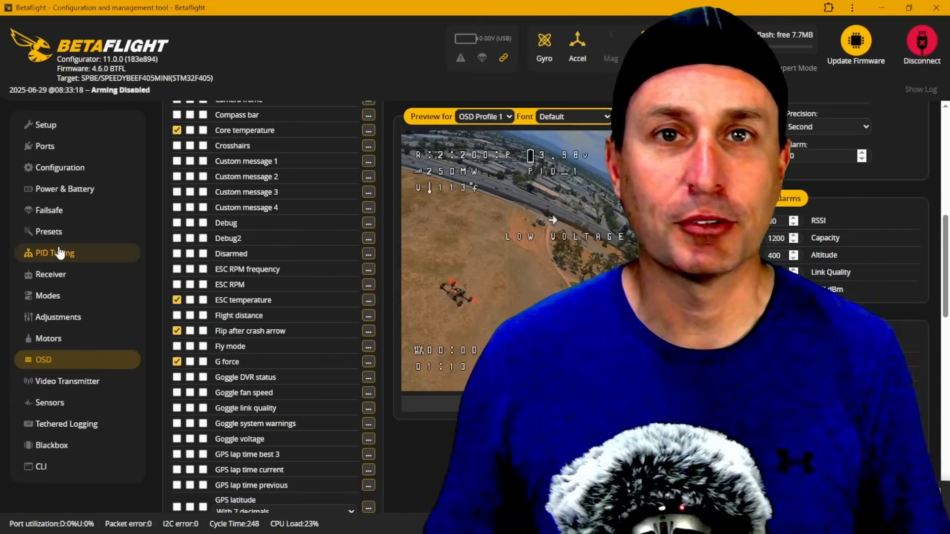
pyautogui.click(46, 296)
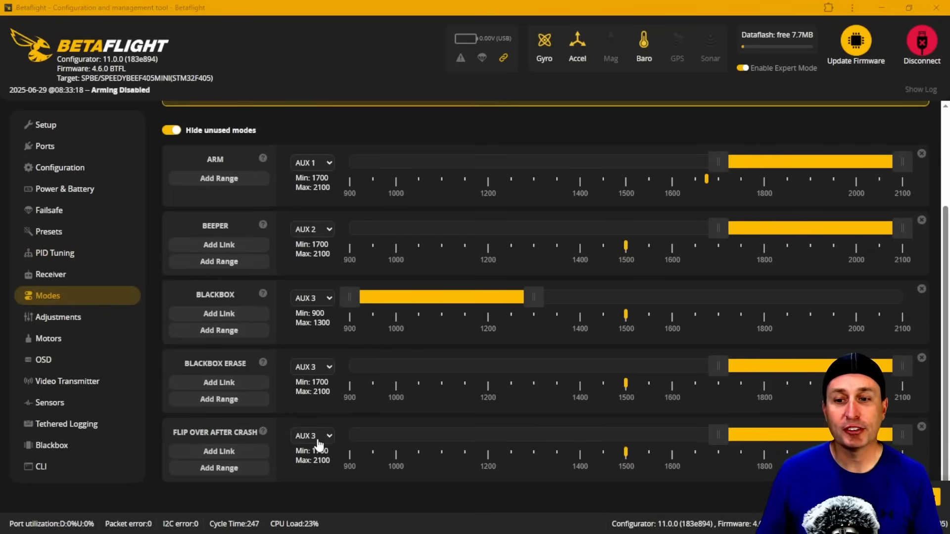
pyautogui.moveTo(348, 482)
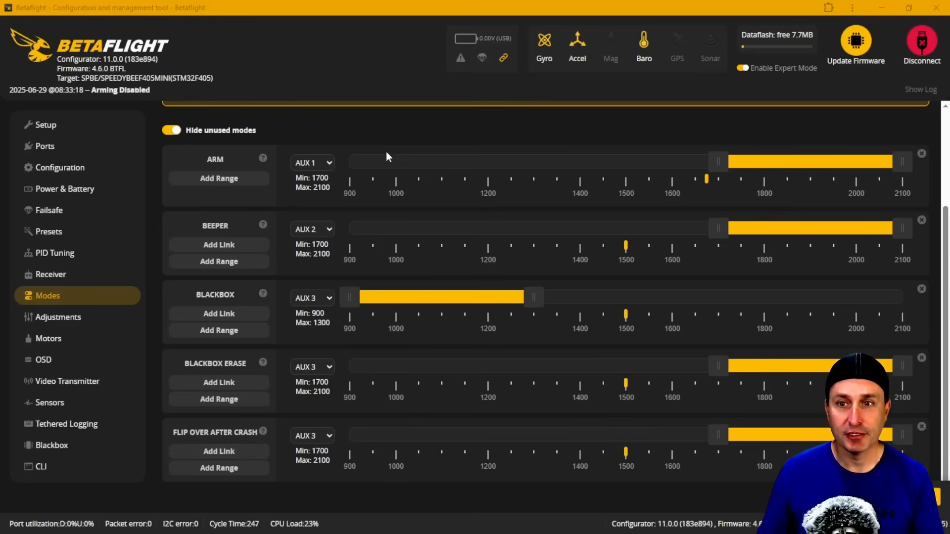
pyautogui.moveTo(472, 475)
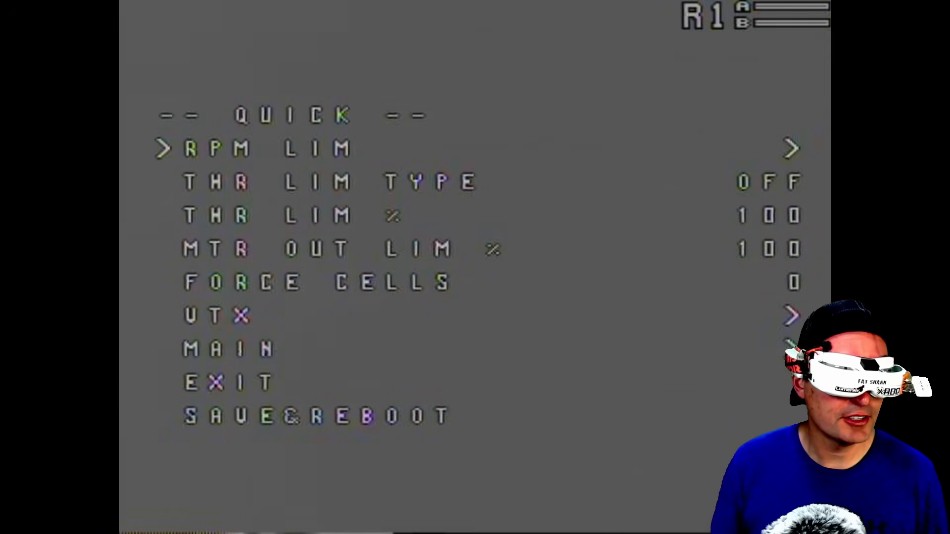
# Step: Navigate the goggles' stick menu from QUICK through MAIN to MISC, reaching CRASHFLIP RATE 30
pyautogui.press('down')
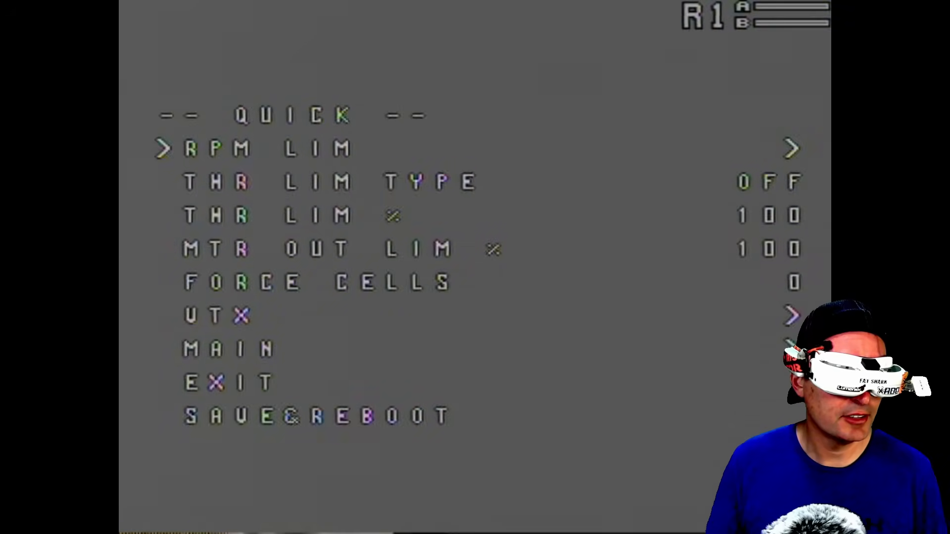
pyautogui.press('Down')
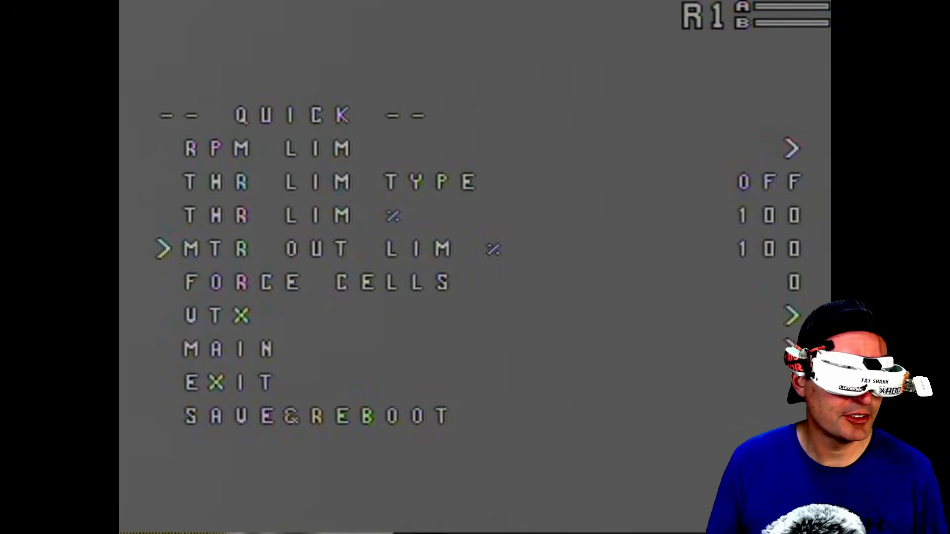
pyautogui.press('down')
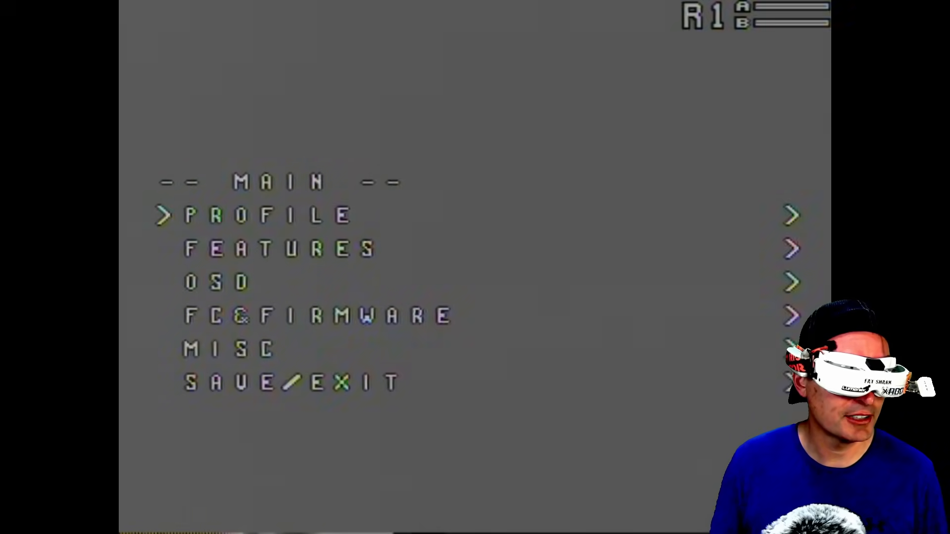
pyautogui.press('down')
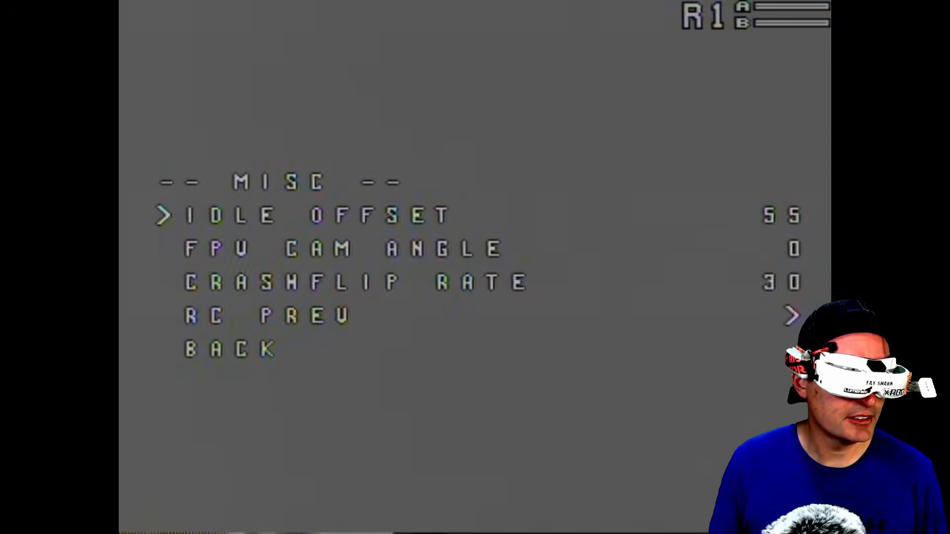
pyautogui.press('down')
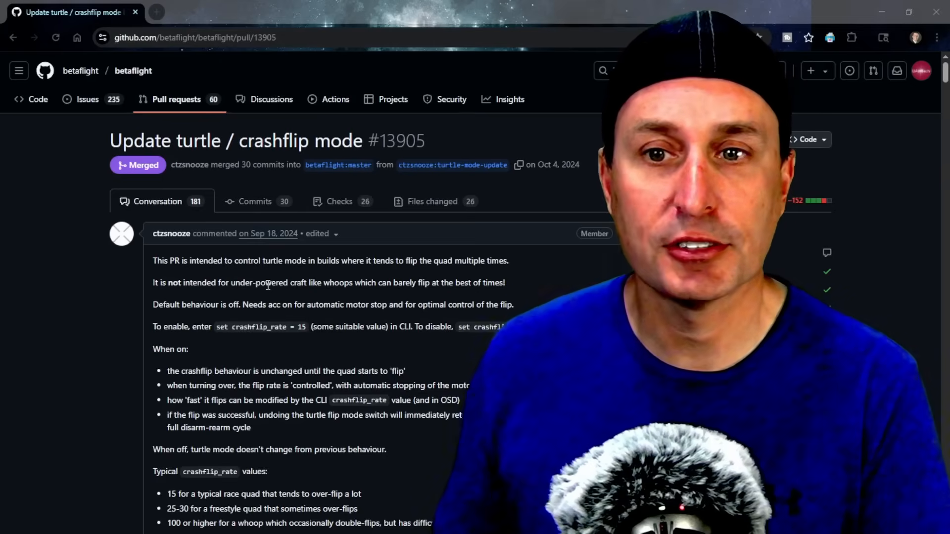
pyautogui.scroll(-3)
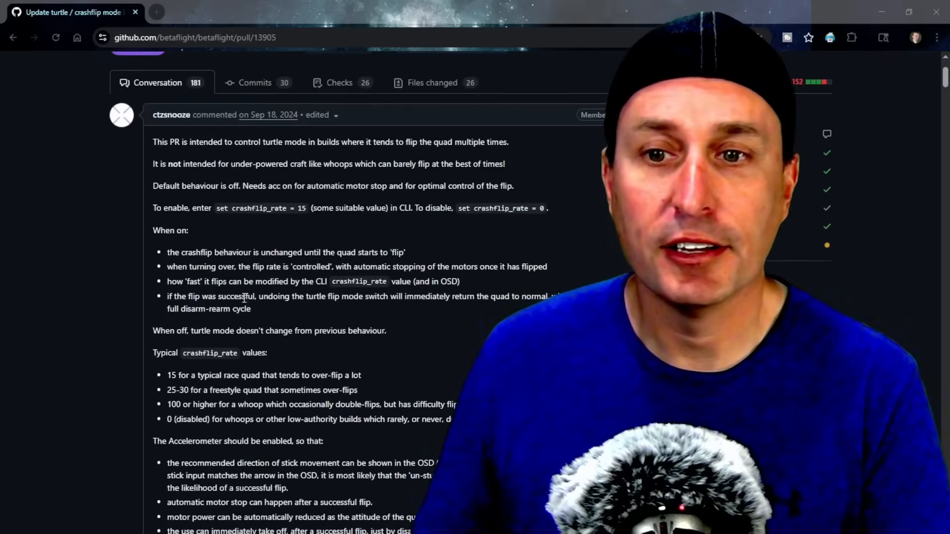
pyautogui.scroll(-3)
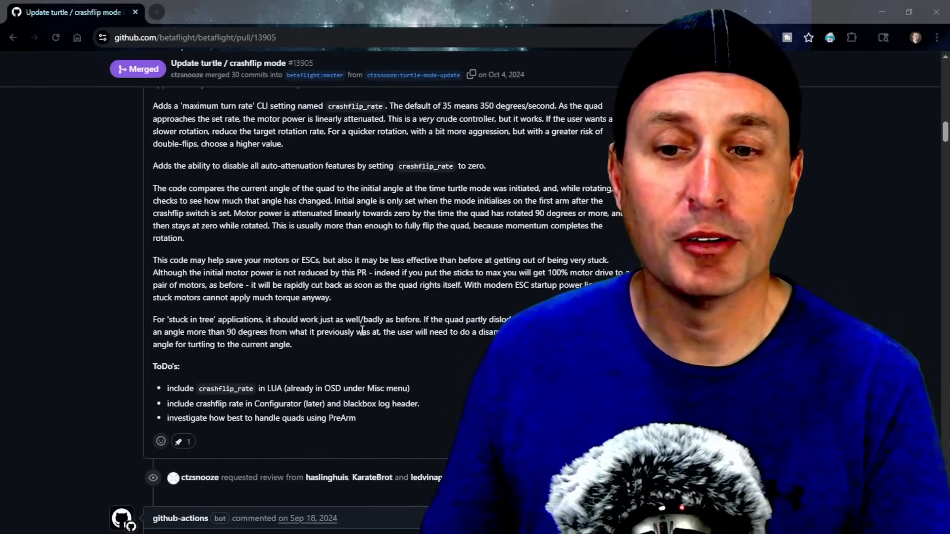
pyautogui.scroll(-3)
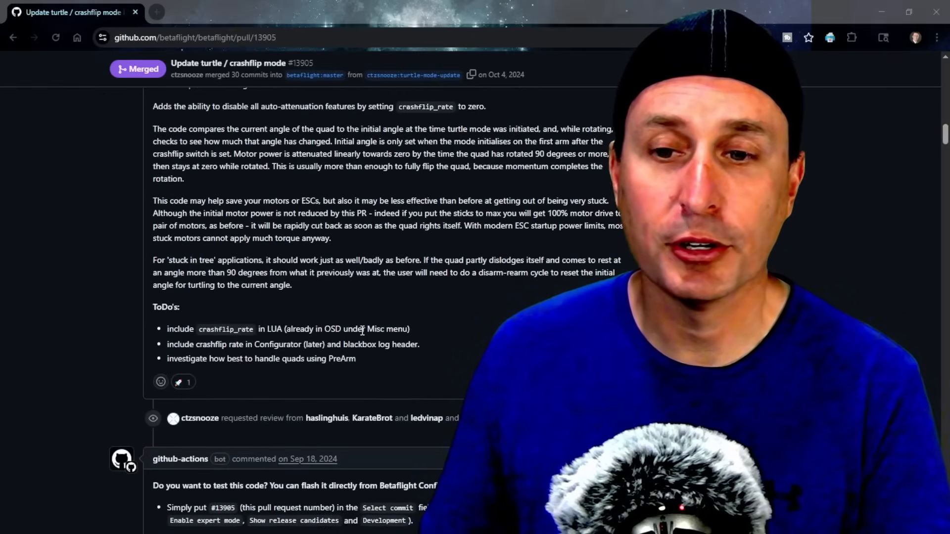
pyautogui.scroll(-3)
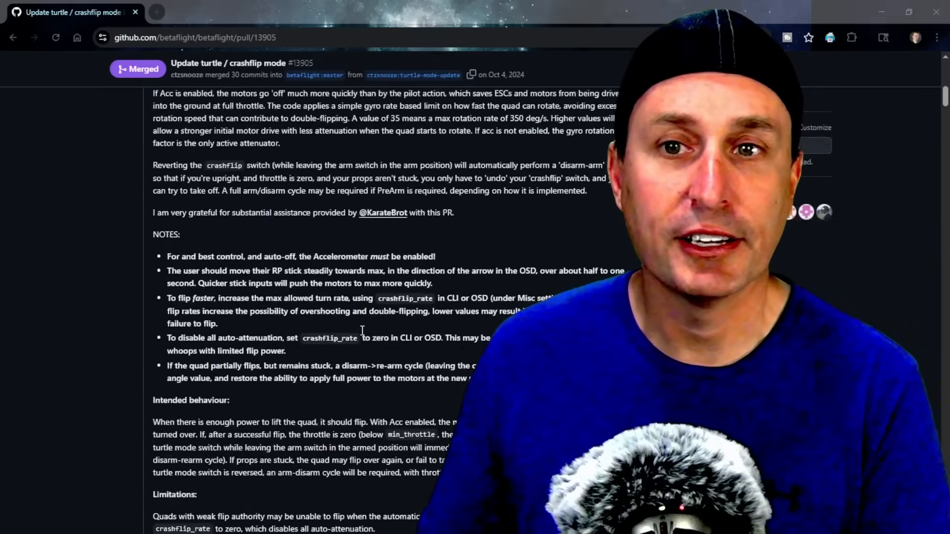